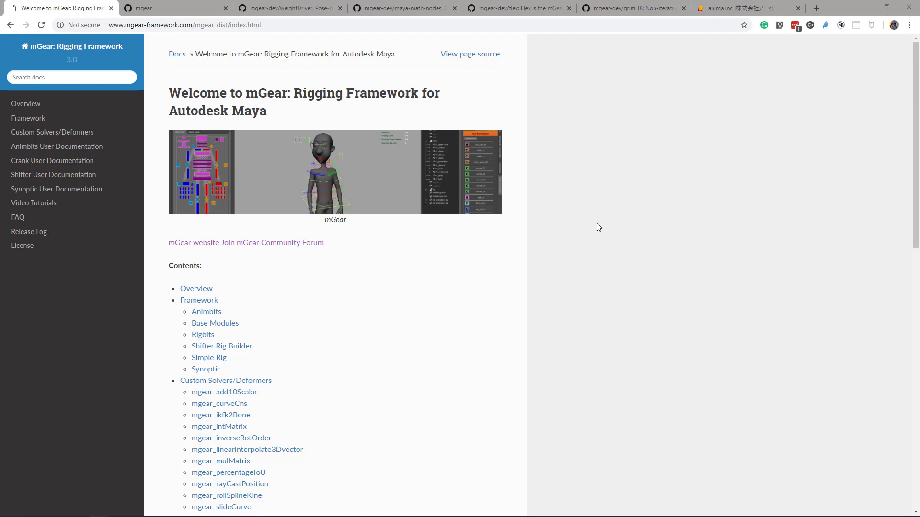
mouse_move(637, 259)
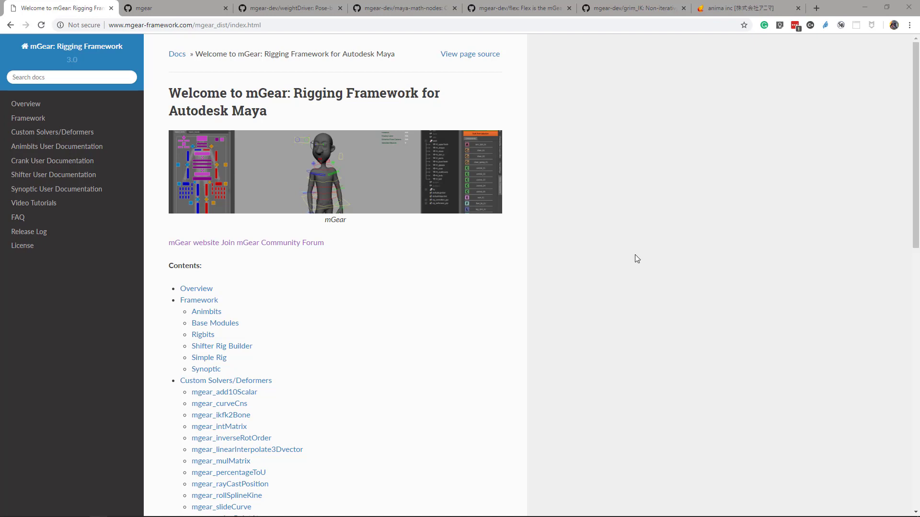
mouse_move(495, 287)
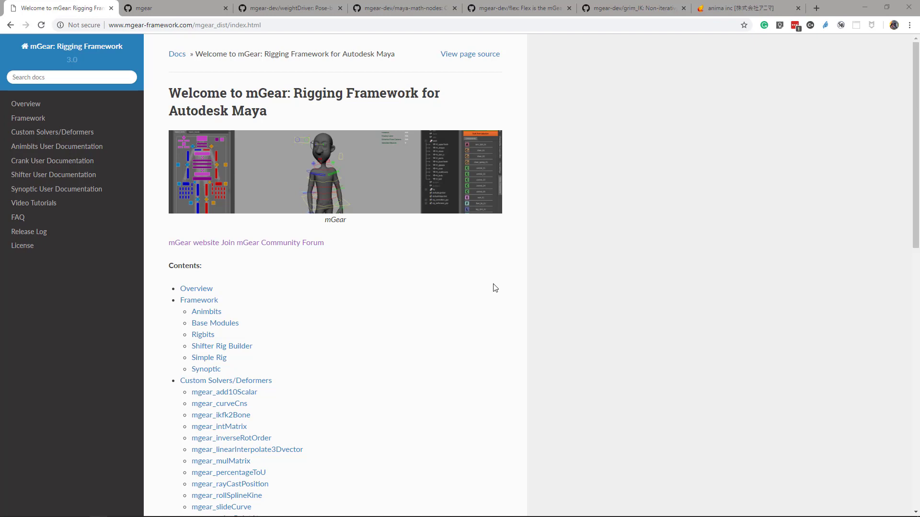
mouse_move(458, 277)
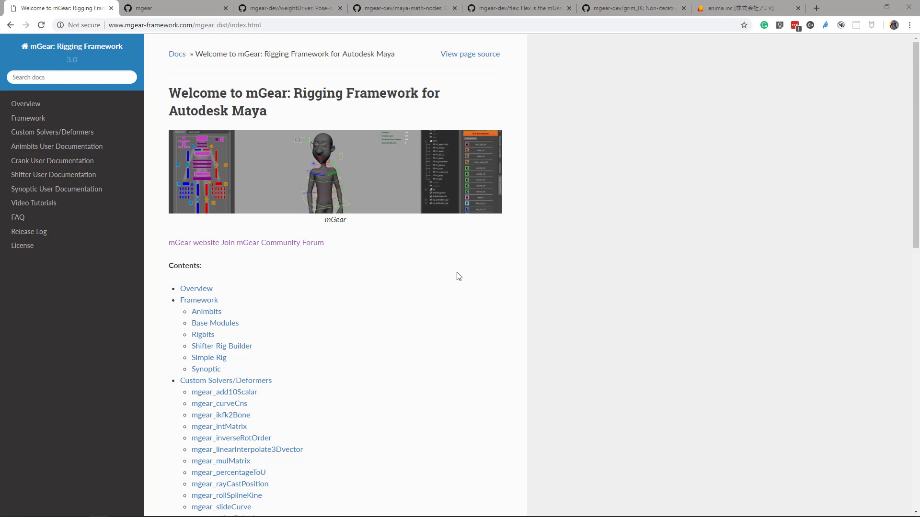
mouse_move(296, 265)
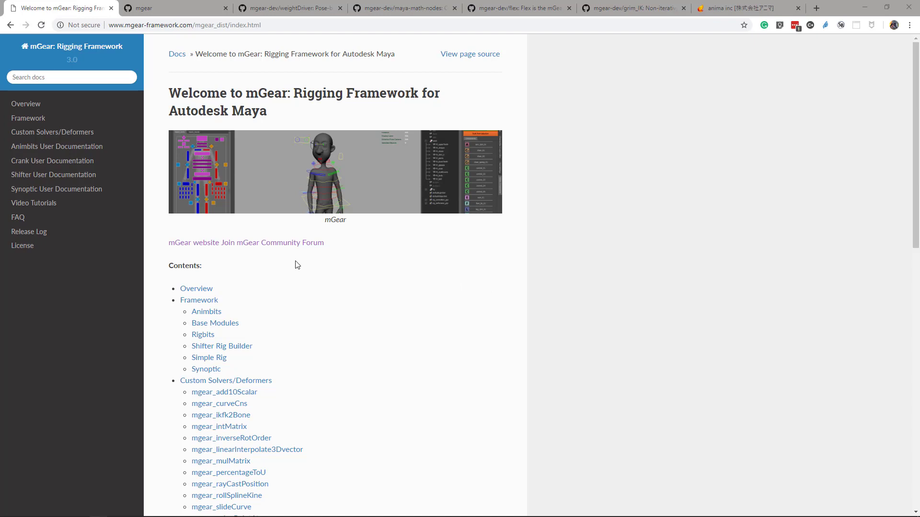
mouse_move(304, 273)
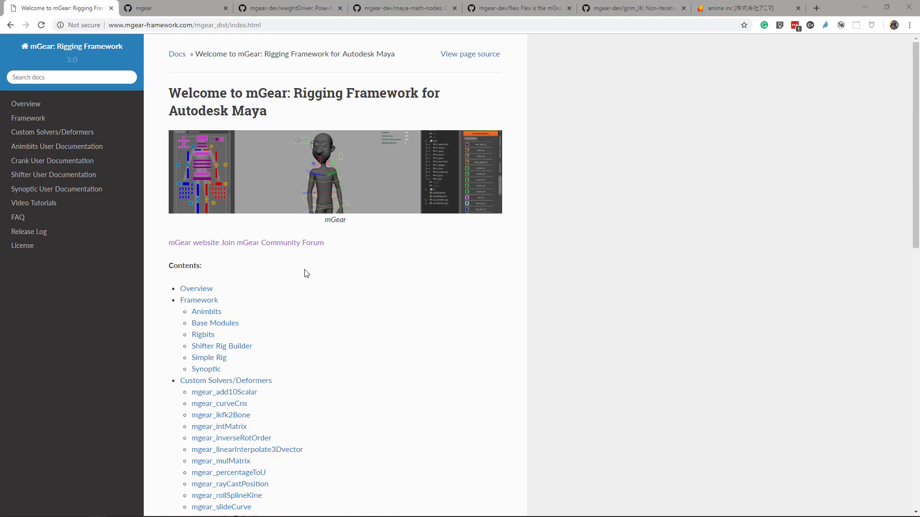
mouse_move(309, 277)
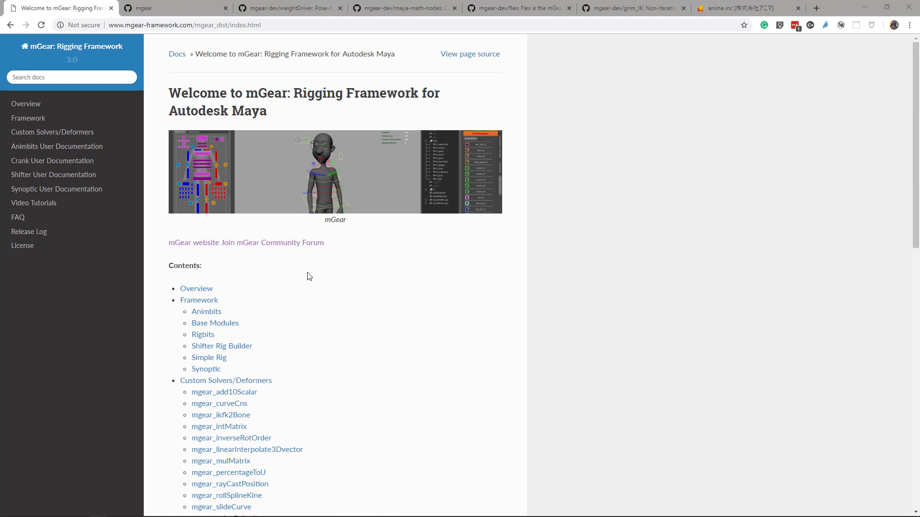
mouse_move(318, 340)
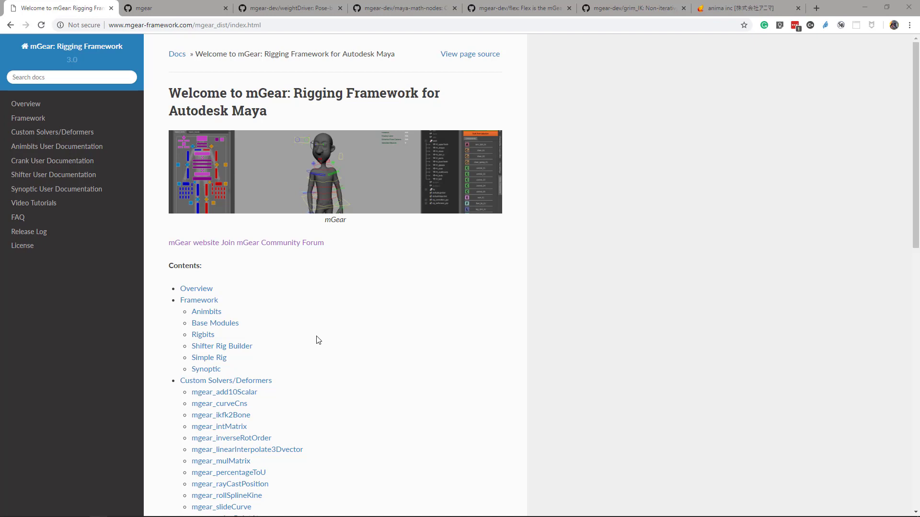
mouse_move(144, 319)
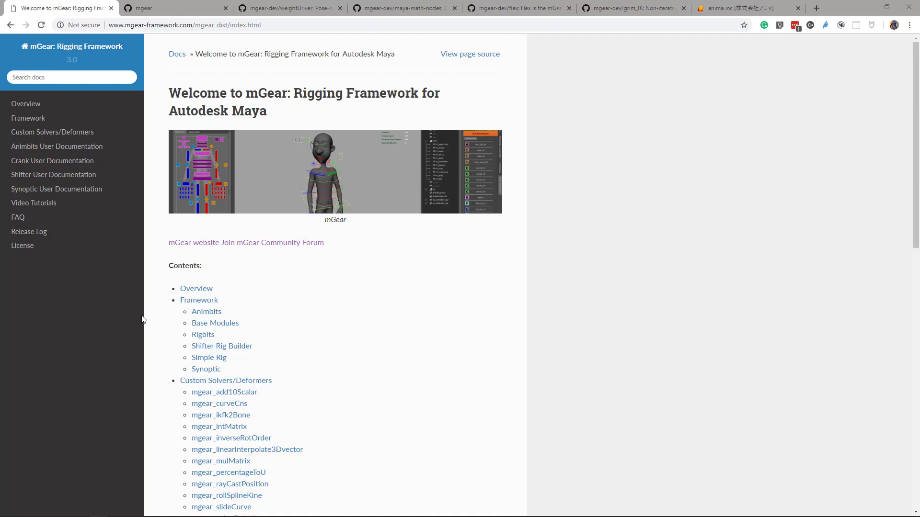
mouse_move(141, 315)
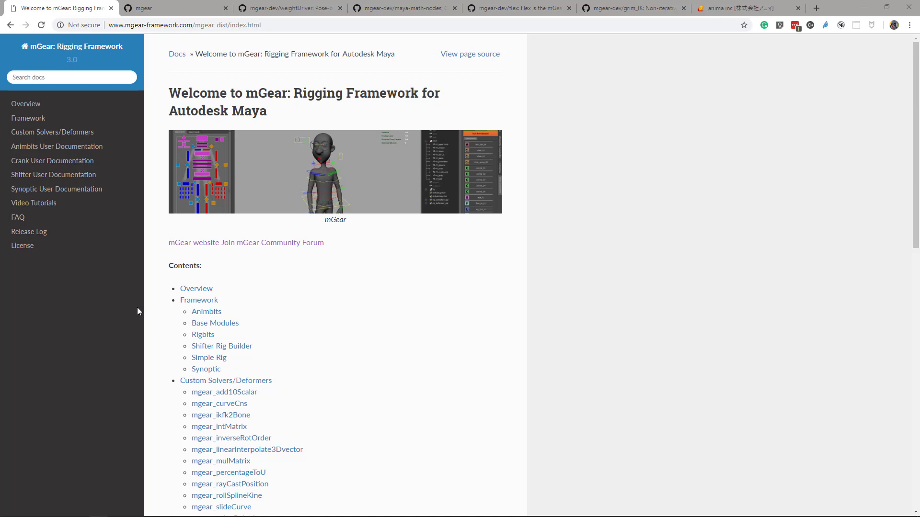
mouse_move(133, 44)
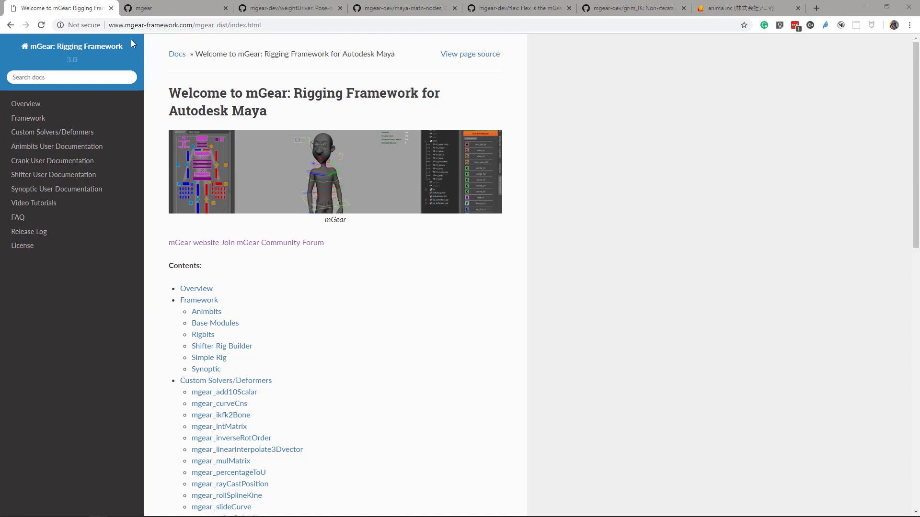
mouse_move(17, 100)
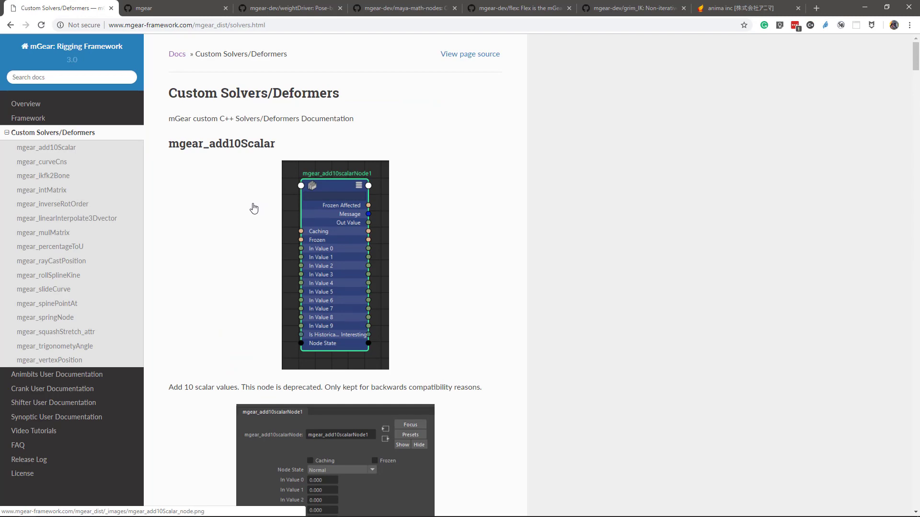
mouse_move(403, 290)
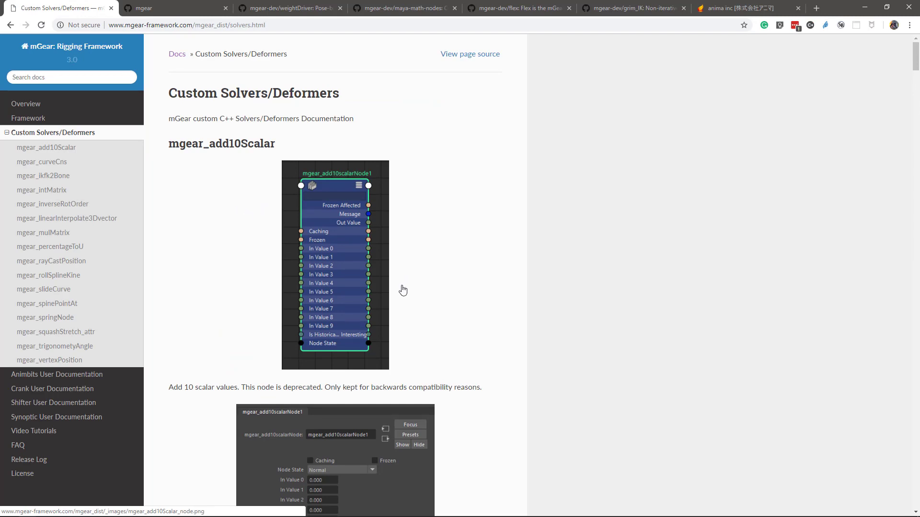
Scroll the Custom Solvers/Deformers page past mgear_springNode to the mgear_squashStretch_attr parameters
scroll("down", 3)
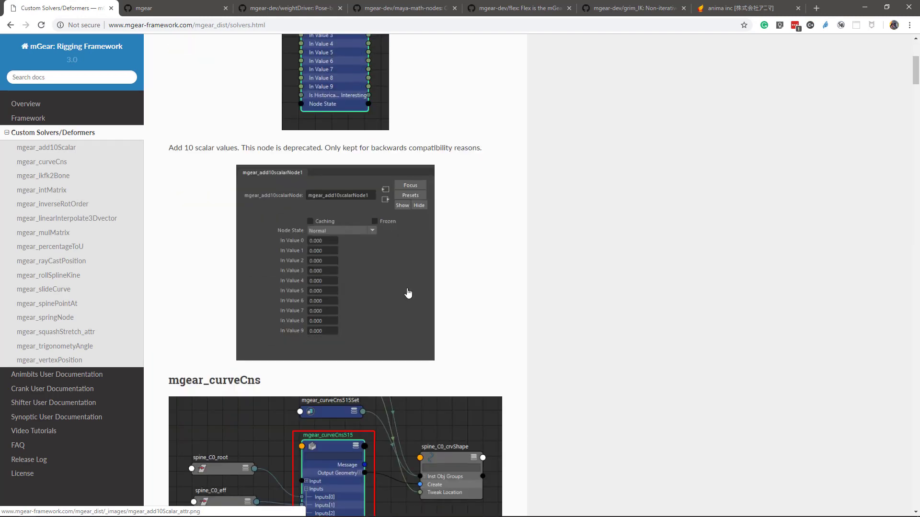
scroll("down", 3)
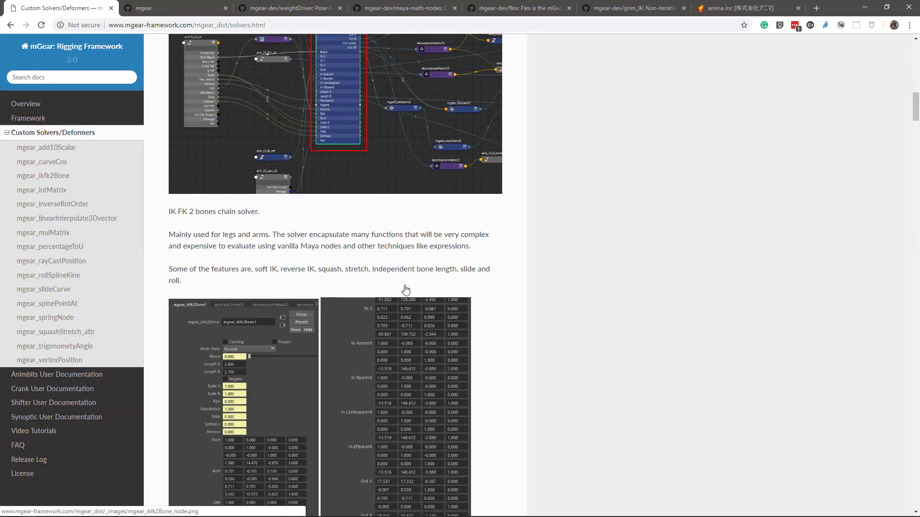
scroll("down", 3)
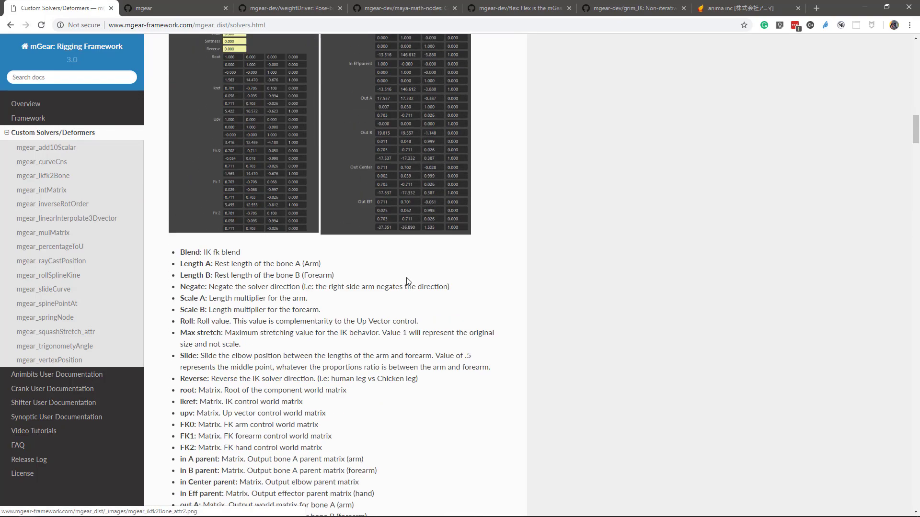
scroll("down", 3)
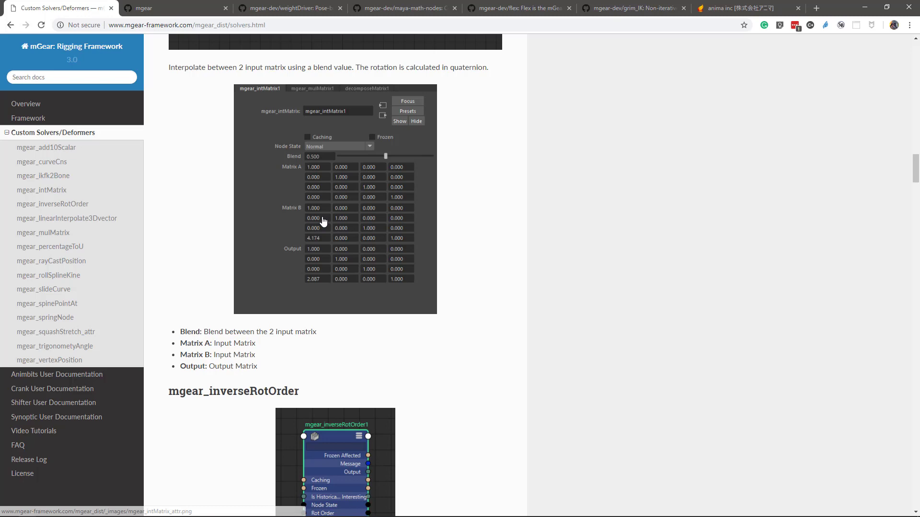
scroll("up", 3)
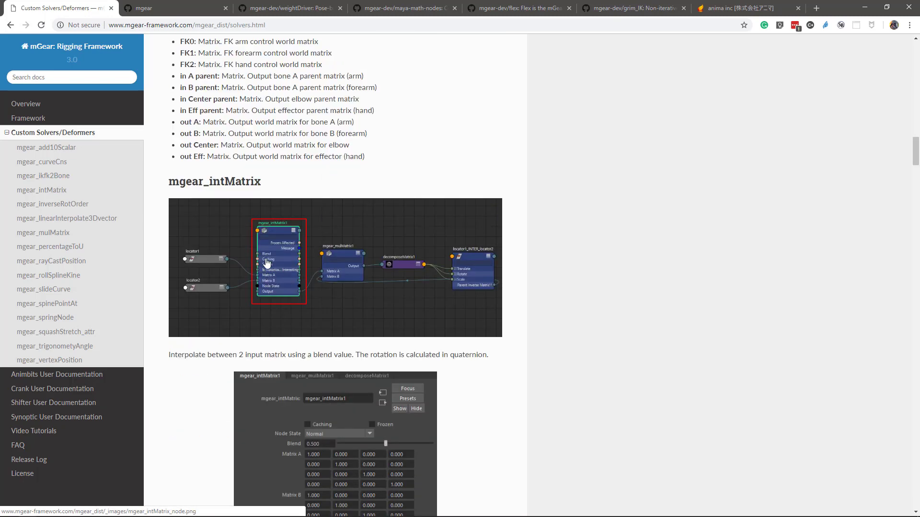
scroll("down", 3)
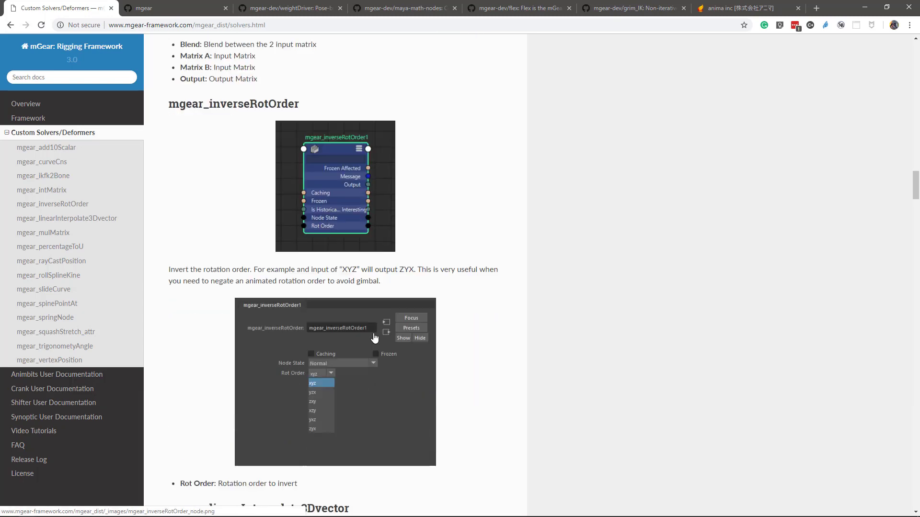
scroll("down", 3)
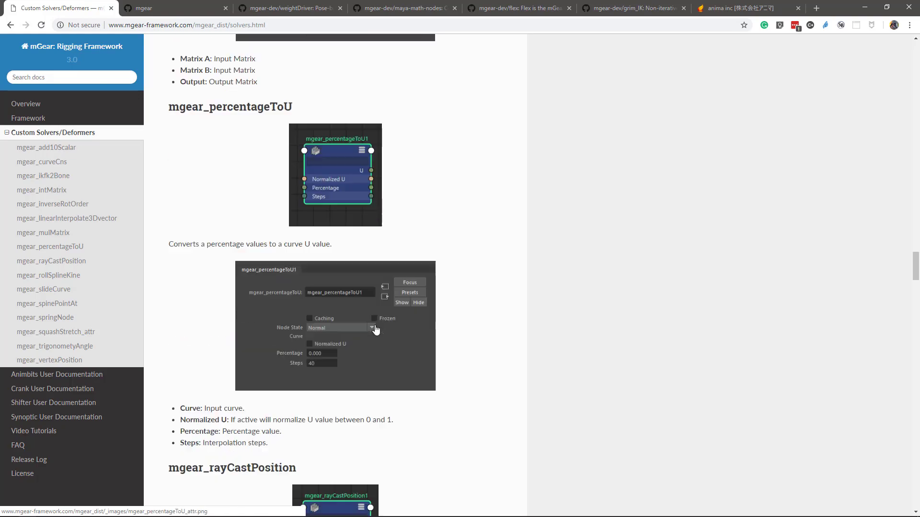
scroll("down", 3)
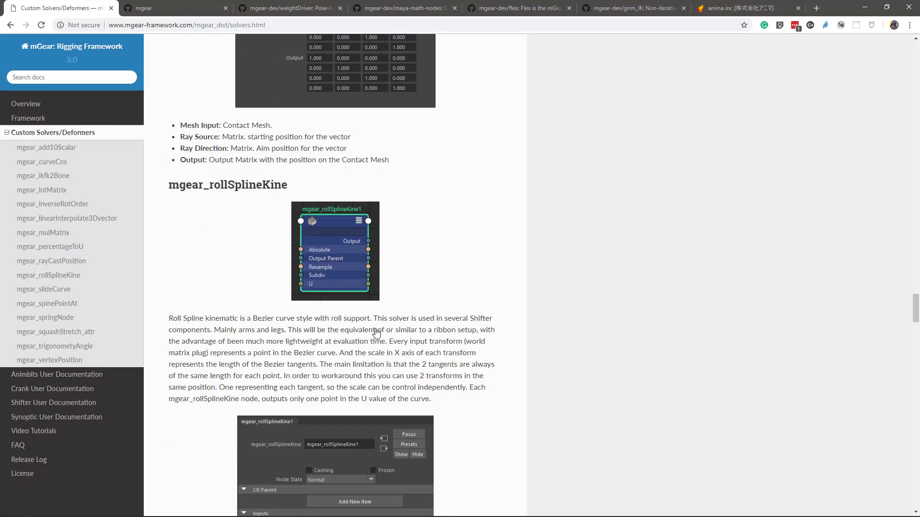
scroll("down", 3)
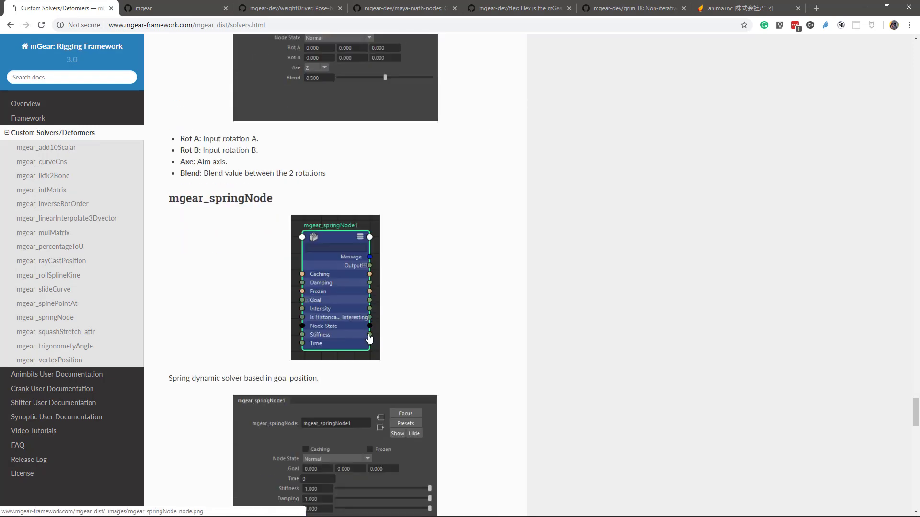
scroll("down", 3)
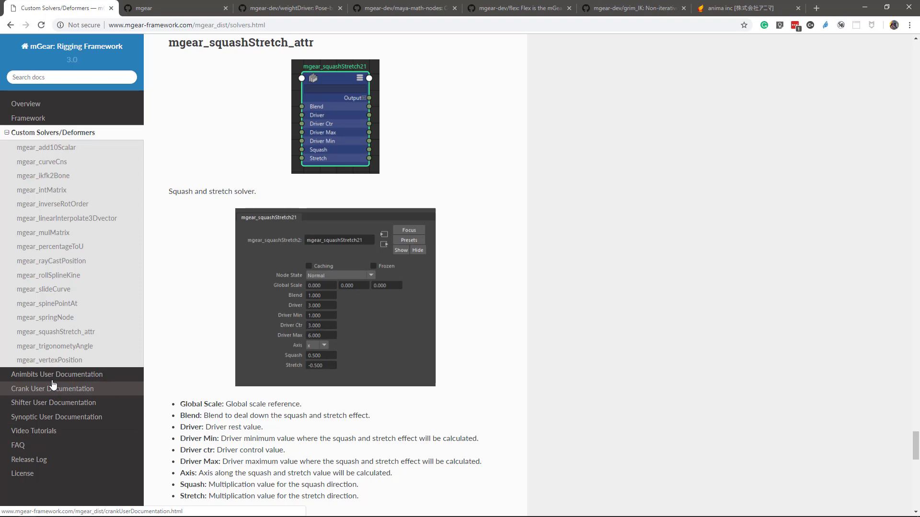
mouse_move(56, 375)
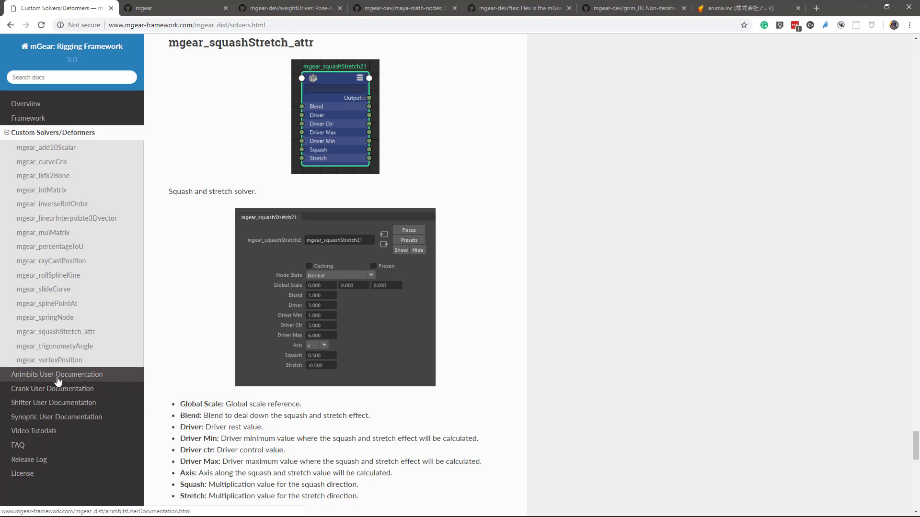
Open Animbits User Documentation and read through Soft Tweaks, its API, and Smart reset Attribute/SRT
left_click(57, 374)
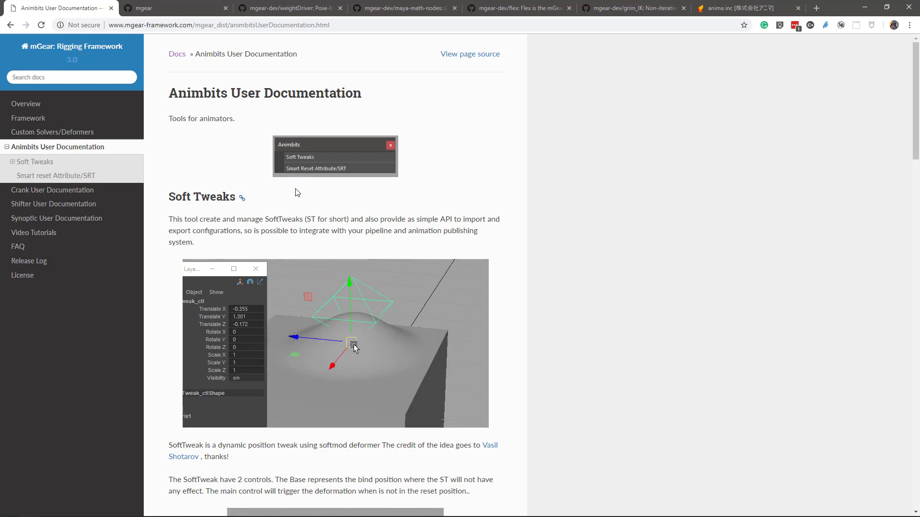
scroll("down", 3)
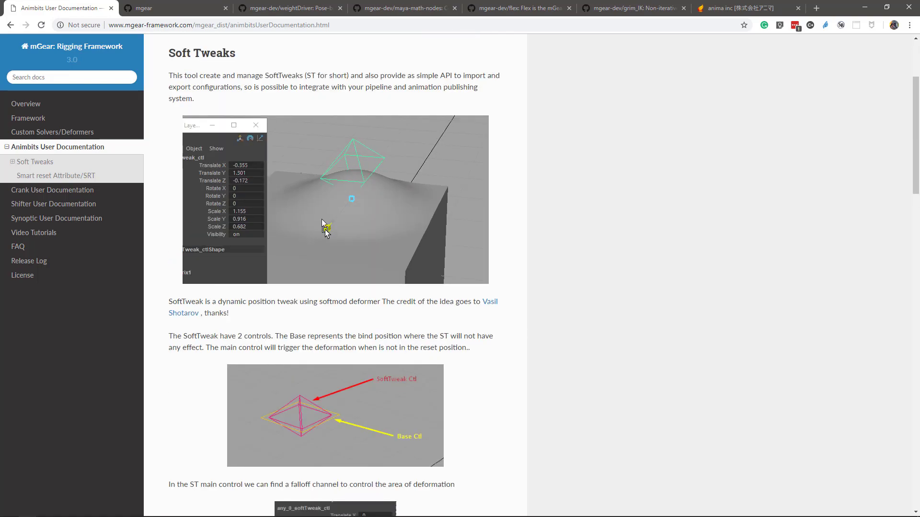
scroll("down", 3)
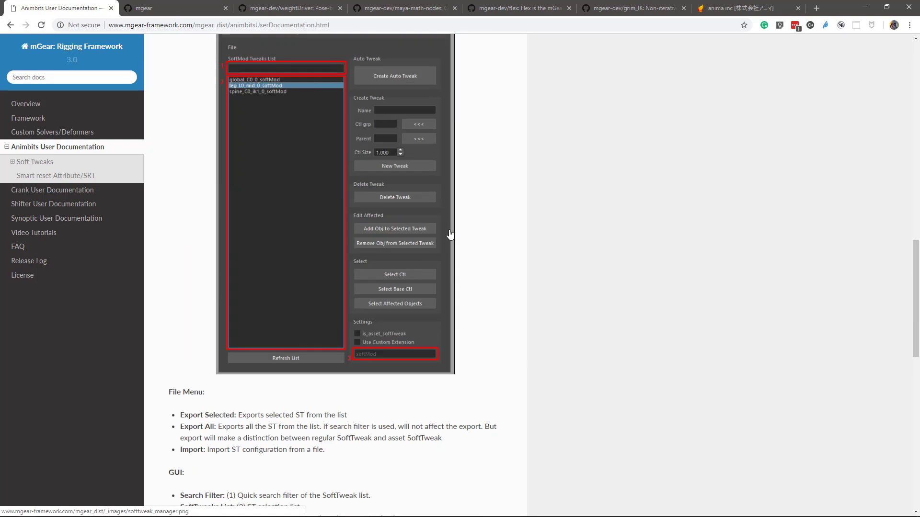
scroll("down", 3)
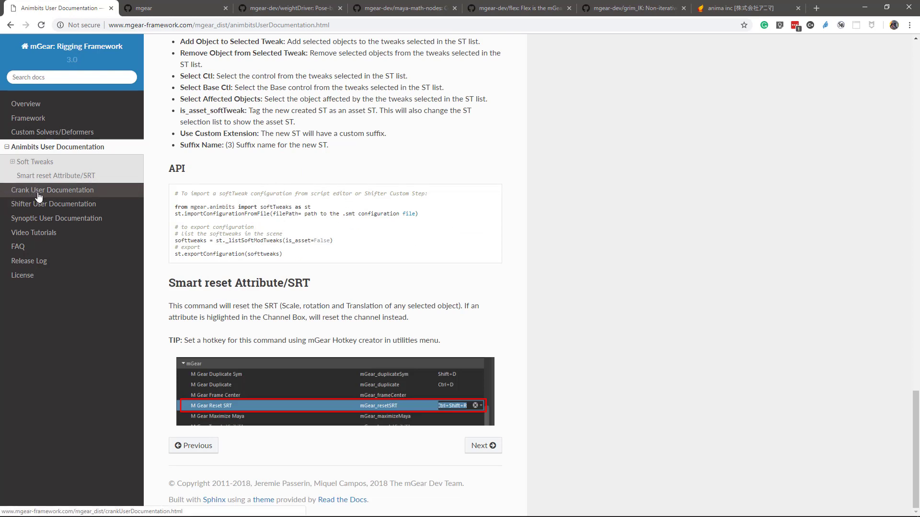
Open Crank User Documentation, read to the layer envelope warning, and scroll back up
left_click(52, 190)
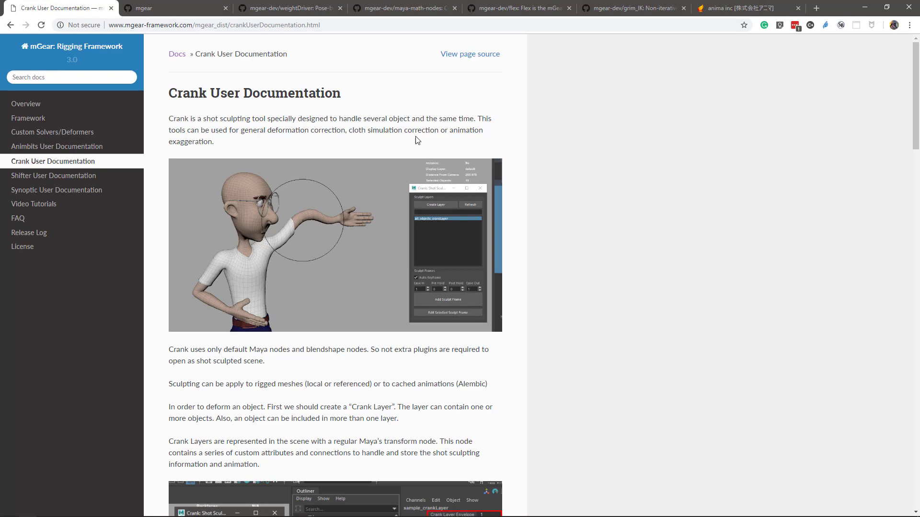
mouse_move(454, 165)
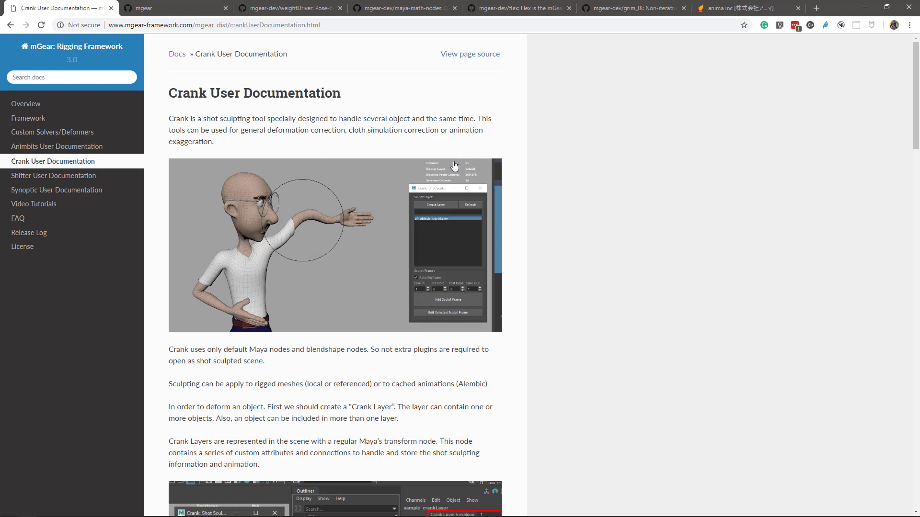
scroll("down", 3)
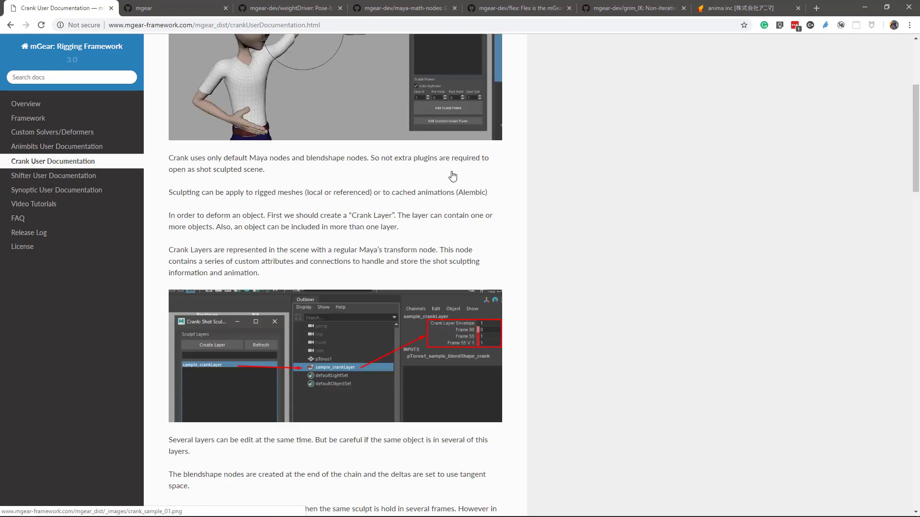
scroll("down", 3)
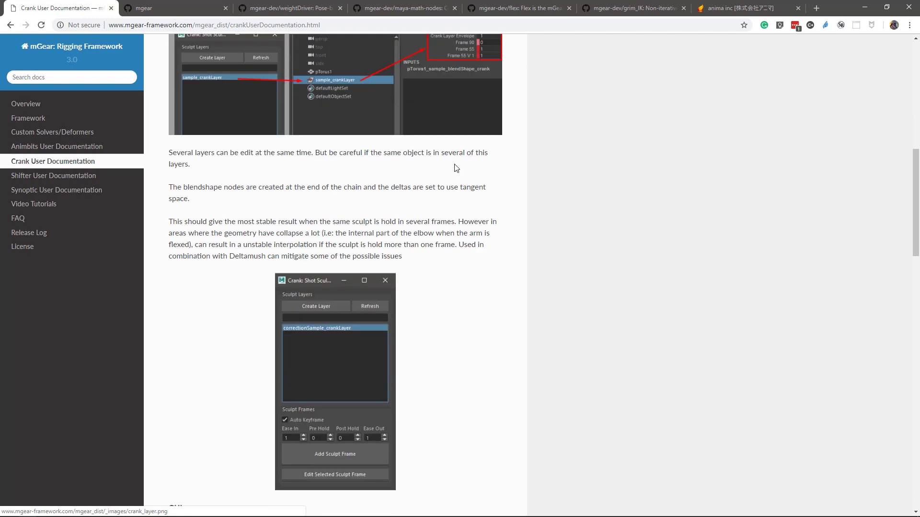
scroll("down", 3)
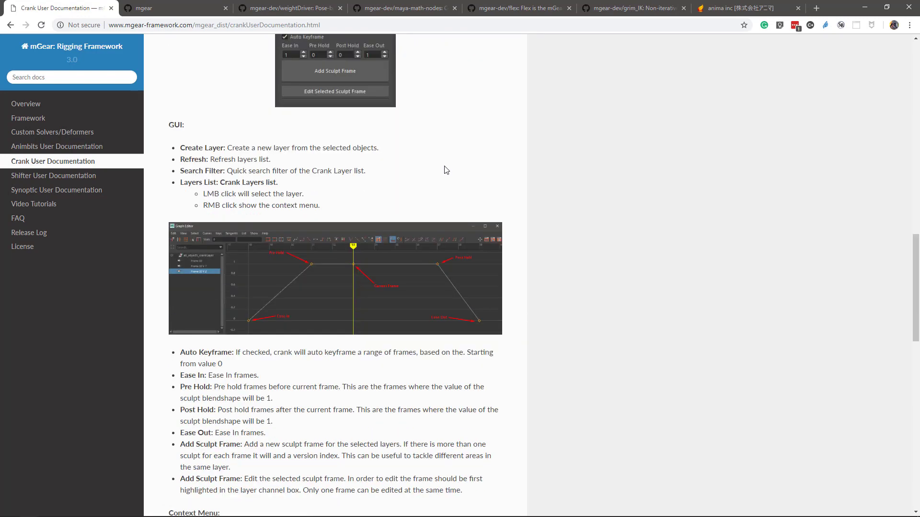
left_click(335, 279)
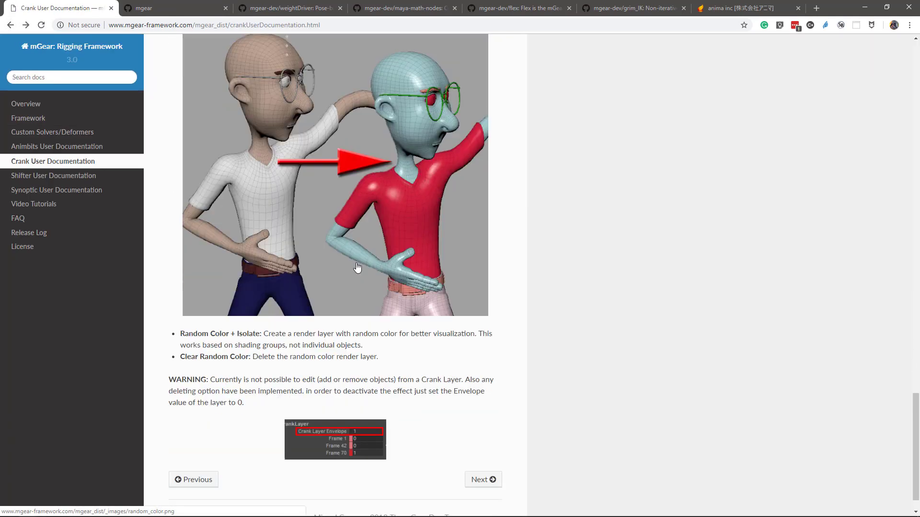
scroll("up", 3)
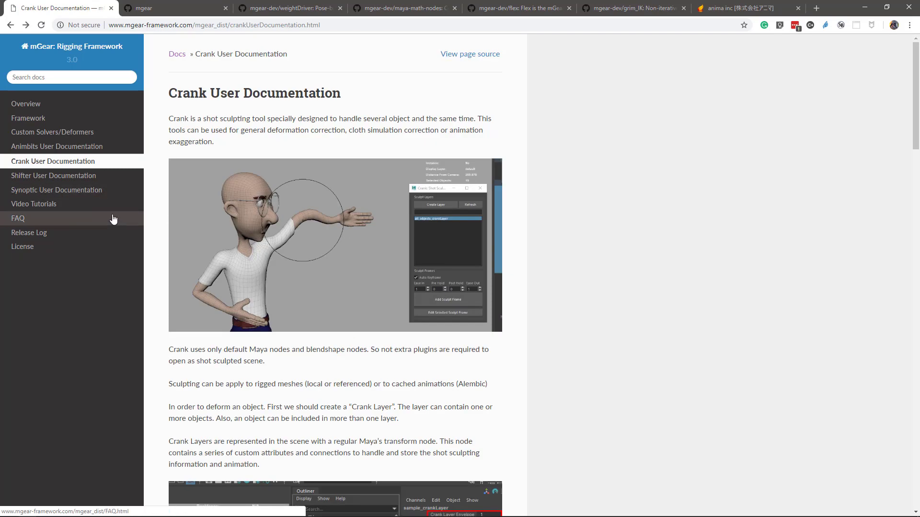
Navigate via Shifter User Documentation to the Synoptic User Documentation stub page
left_click(53, 175)
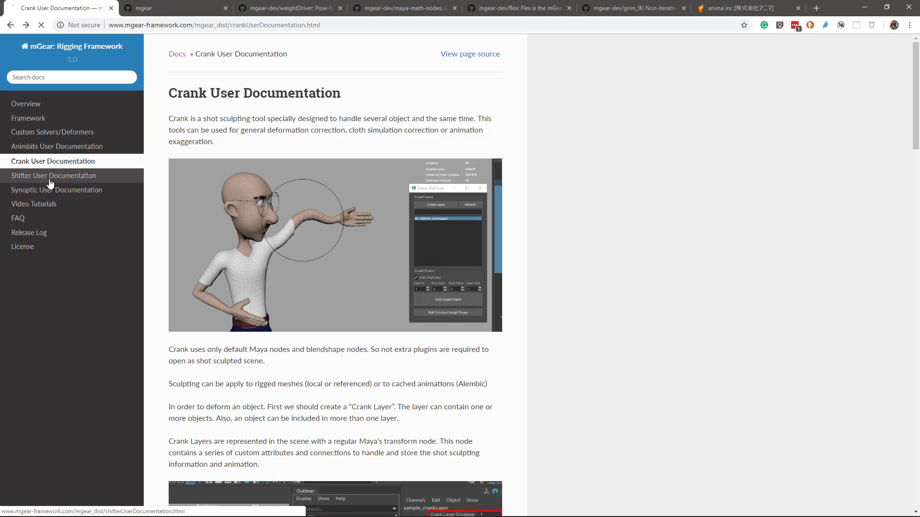
left_click(54, 176)
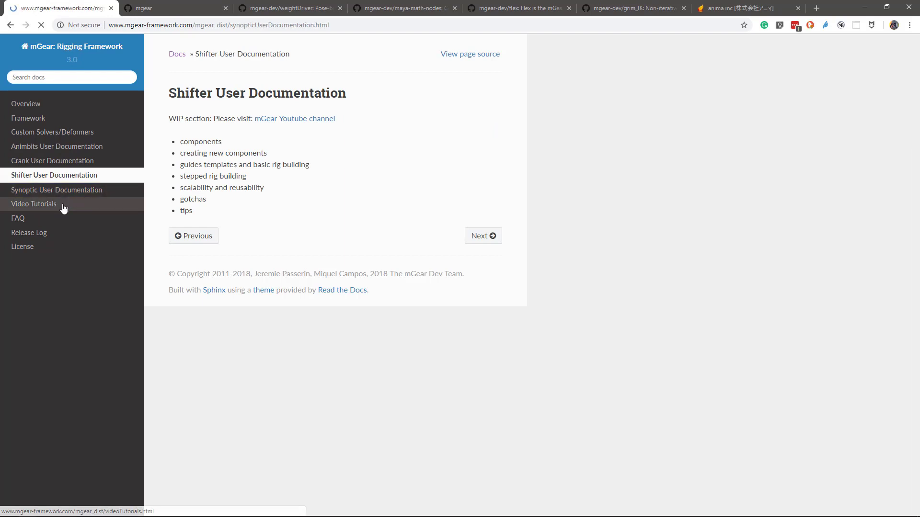
left_click(56, 190)
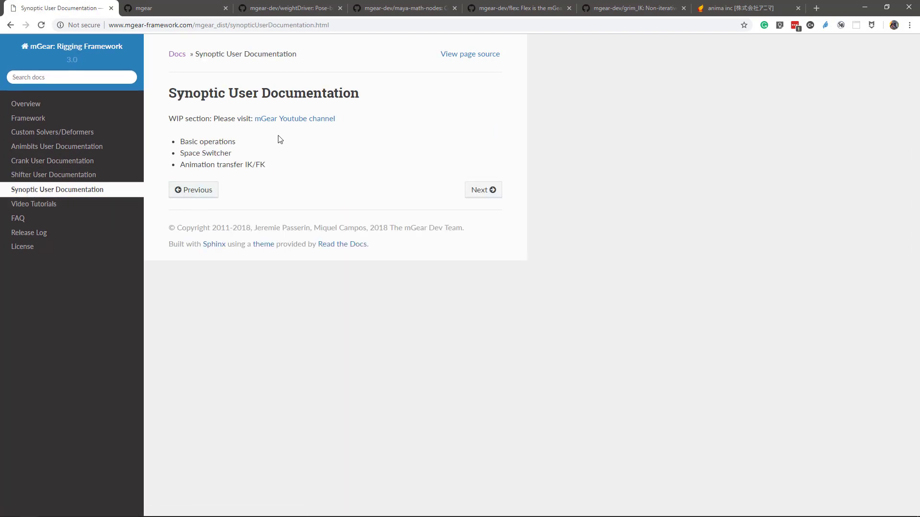
mouse_move(157, 218)
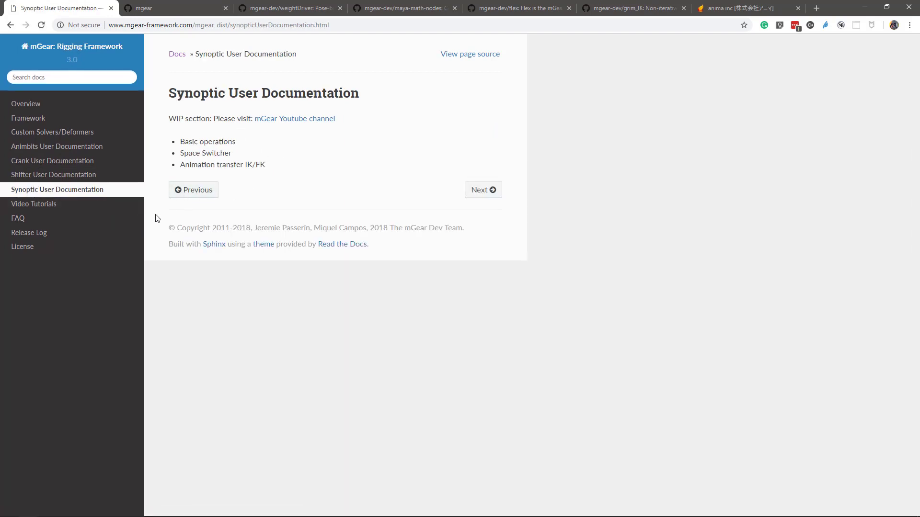
mouse_move(57, 146)
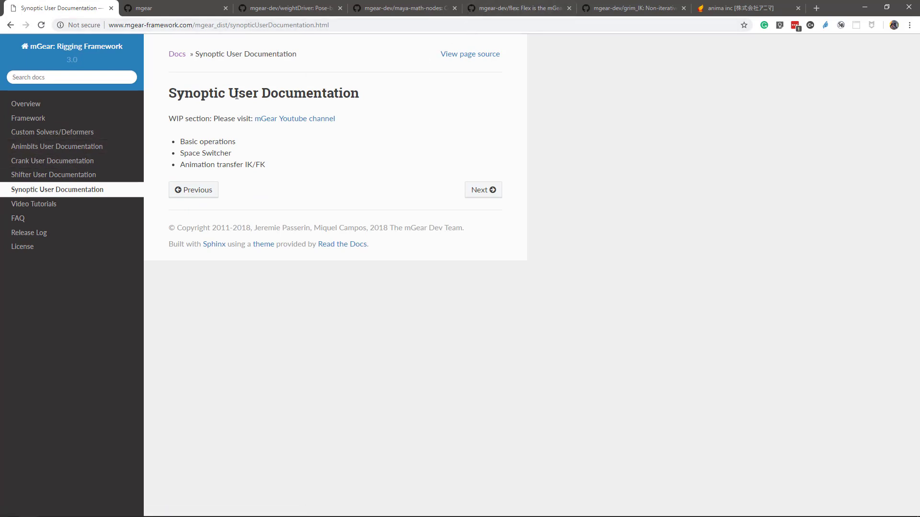
mouse_move(163, 496)
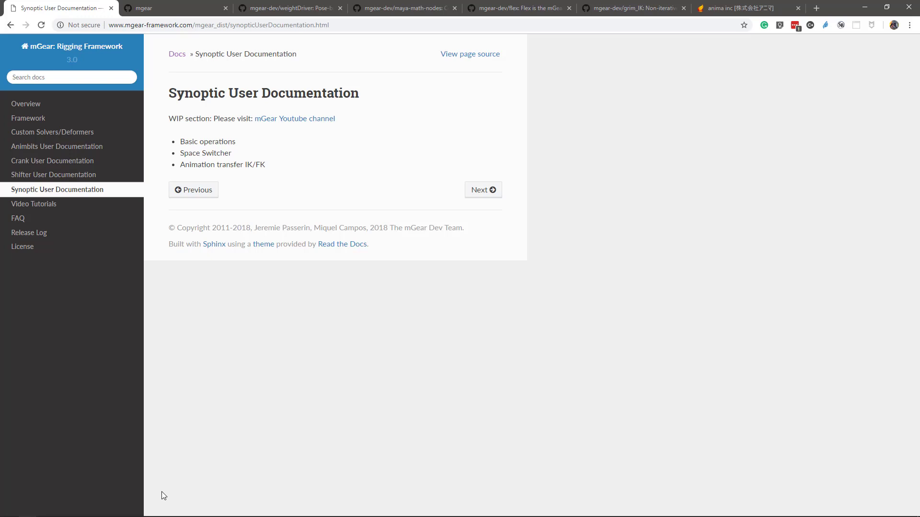